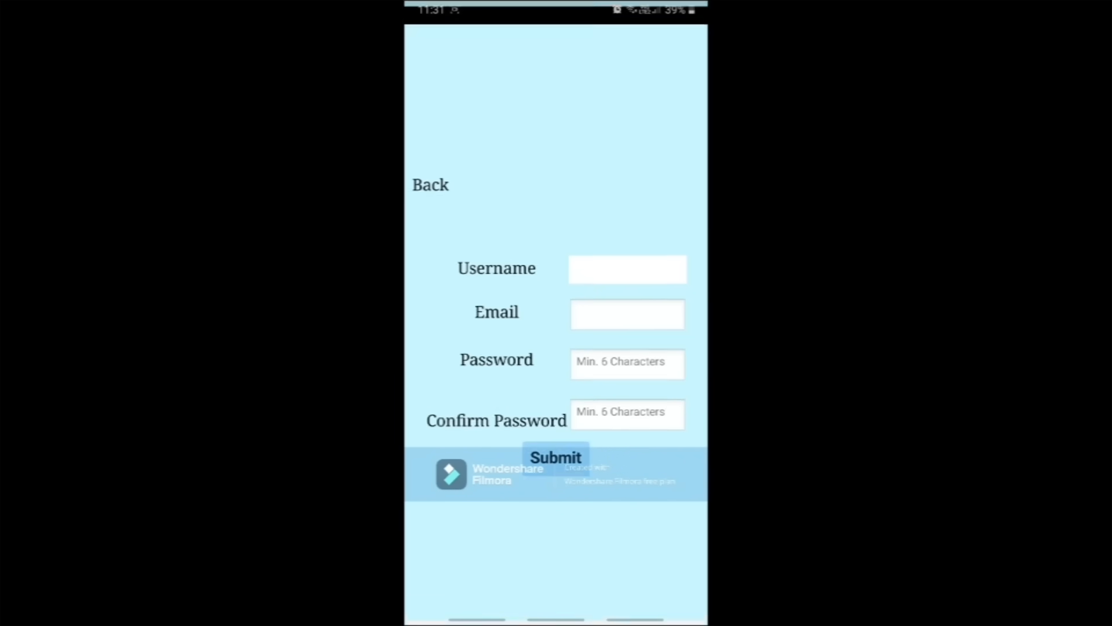
Sign up with username 'schild', a Gmail address and matching password, then submit.
type("schild")
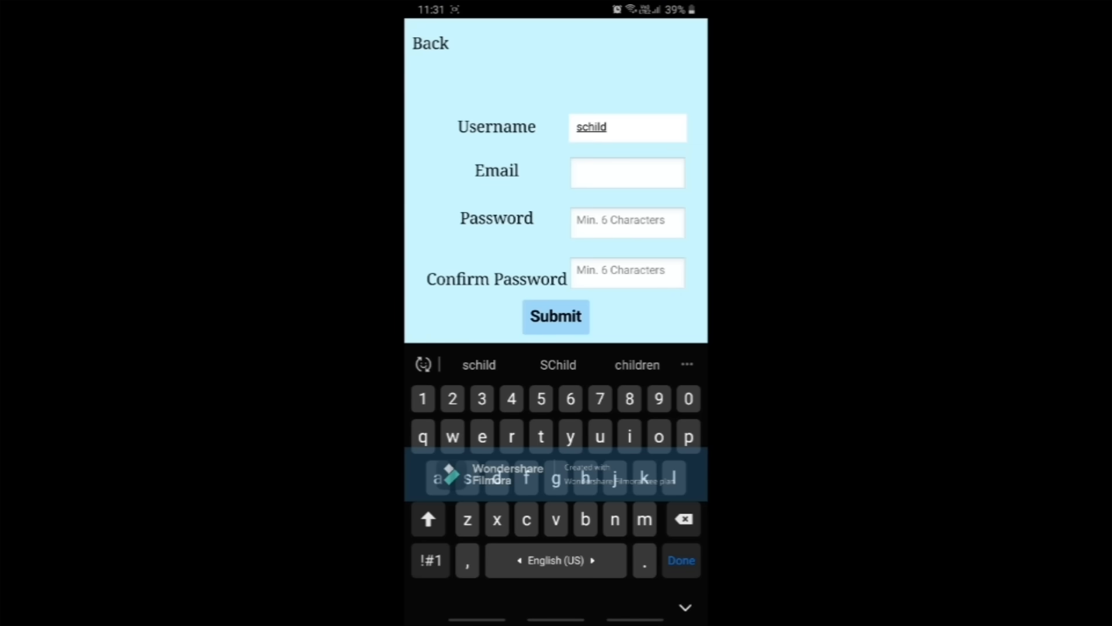
type("sc")
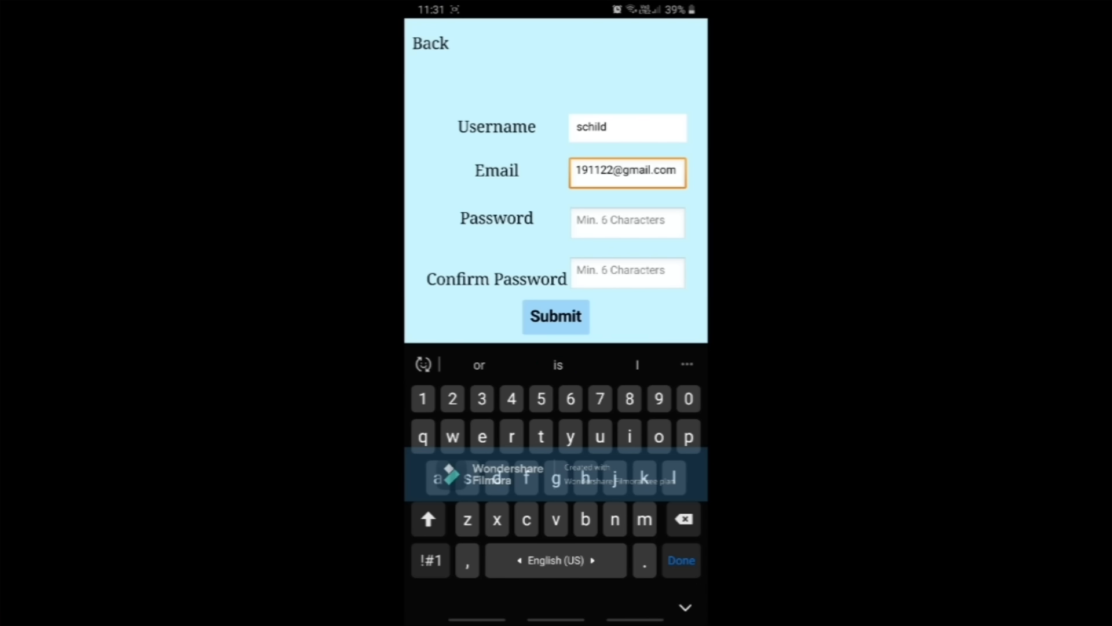
left_click(627, 222)
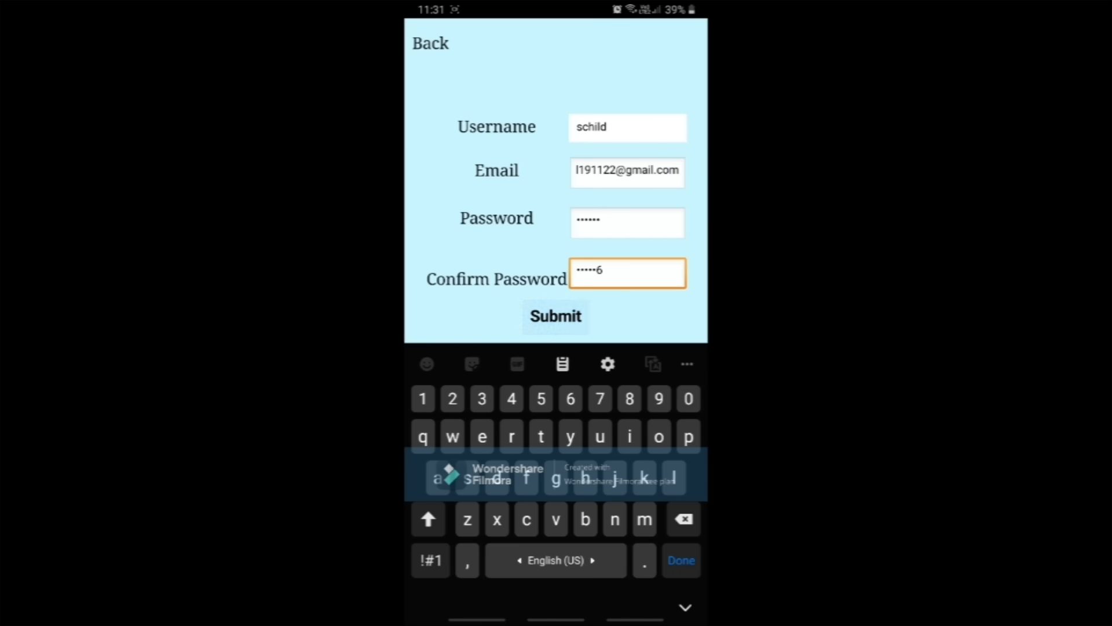
left_click(556, 316)
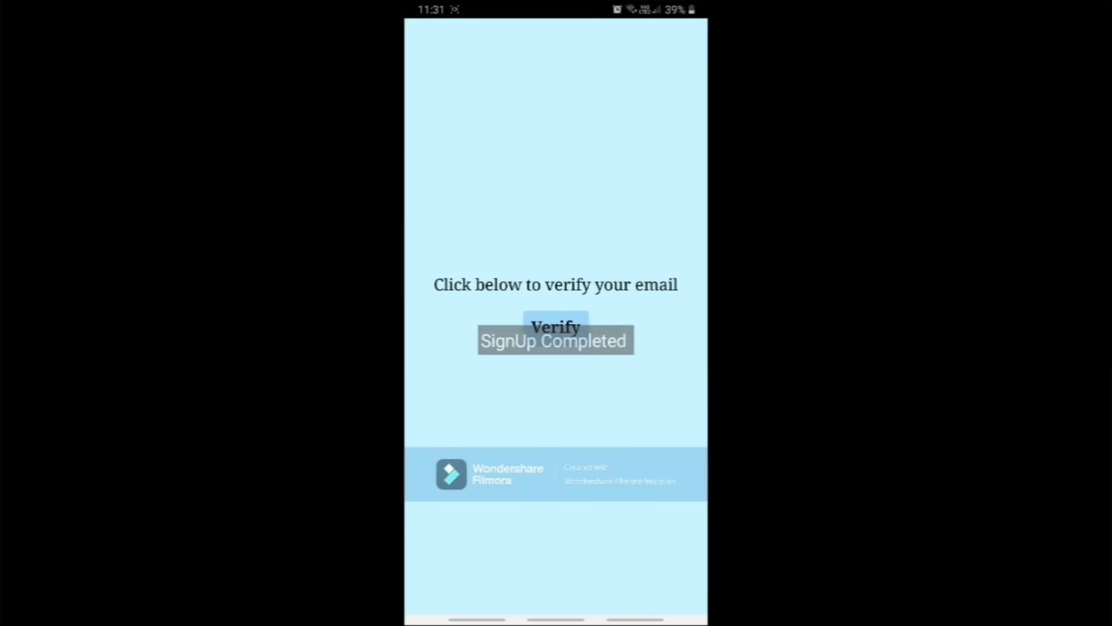
Send the verification email, then open the phone's Google apps folder.
left_click(555, 327)
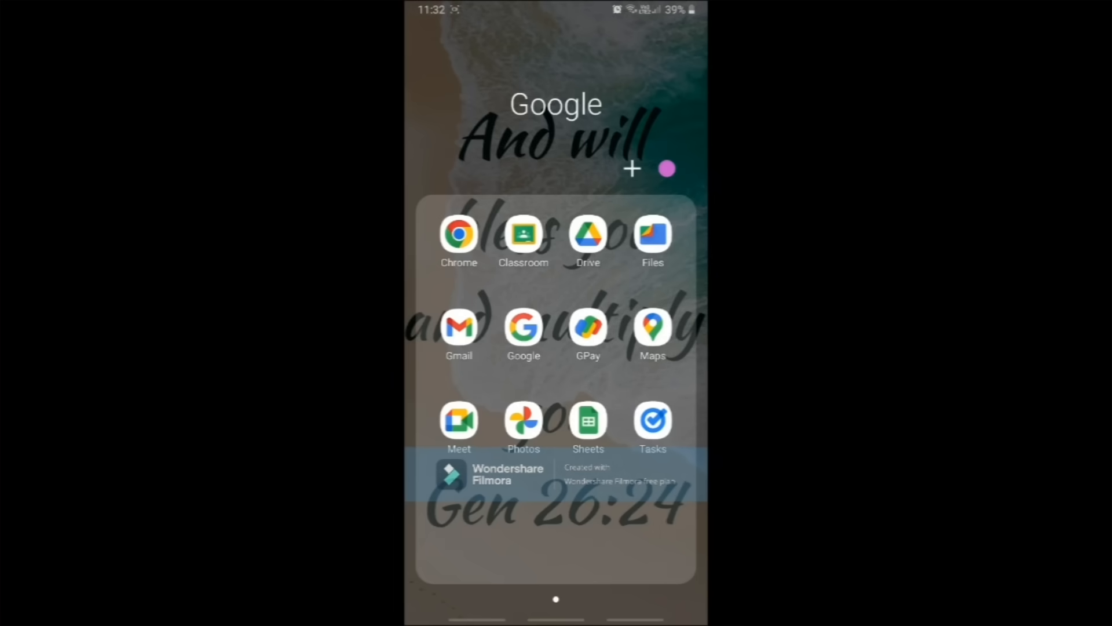
Open the 'Verify your email for Schild App' message in Gmail and follow its link.
left_click(459, 327)
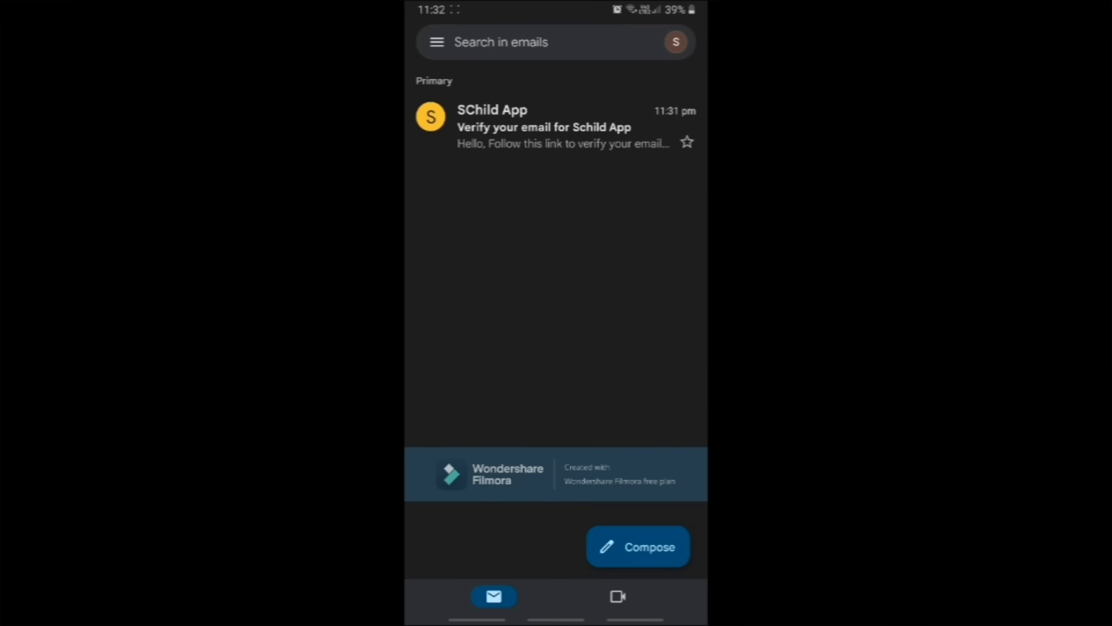
left_click(555, 127)
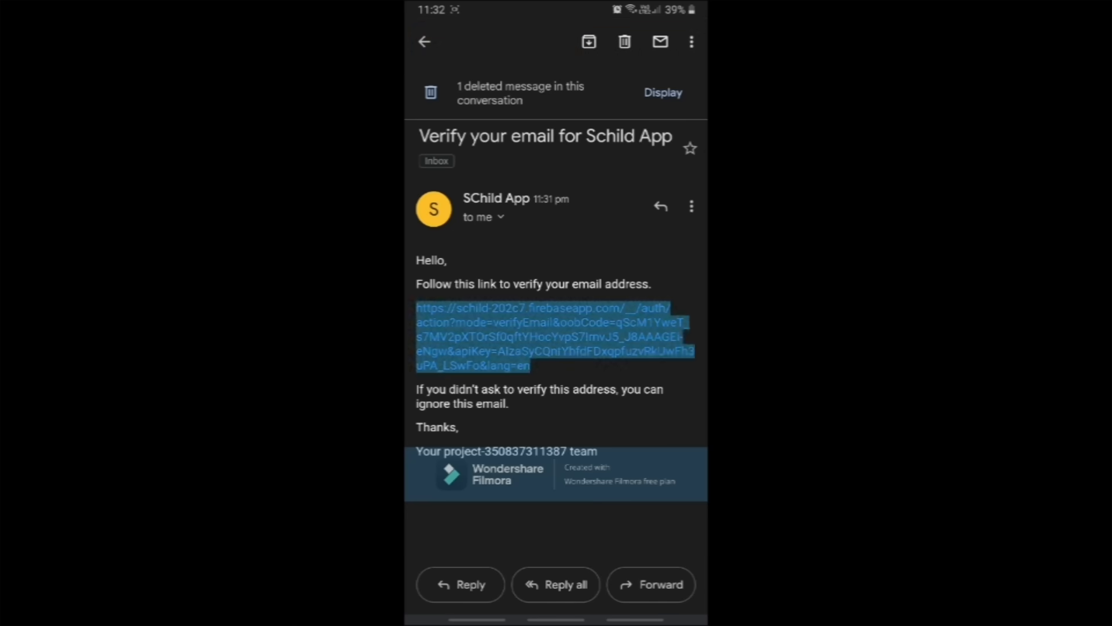
left_click(551, 336)
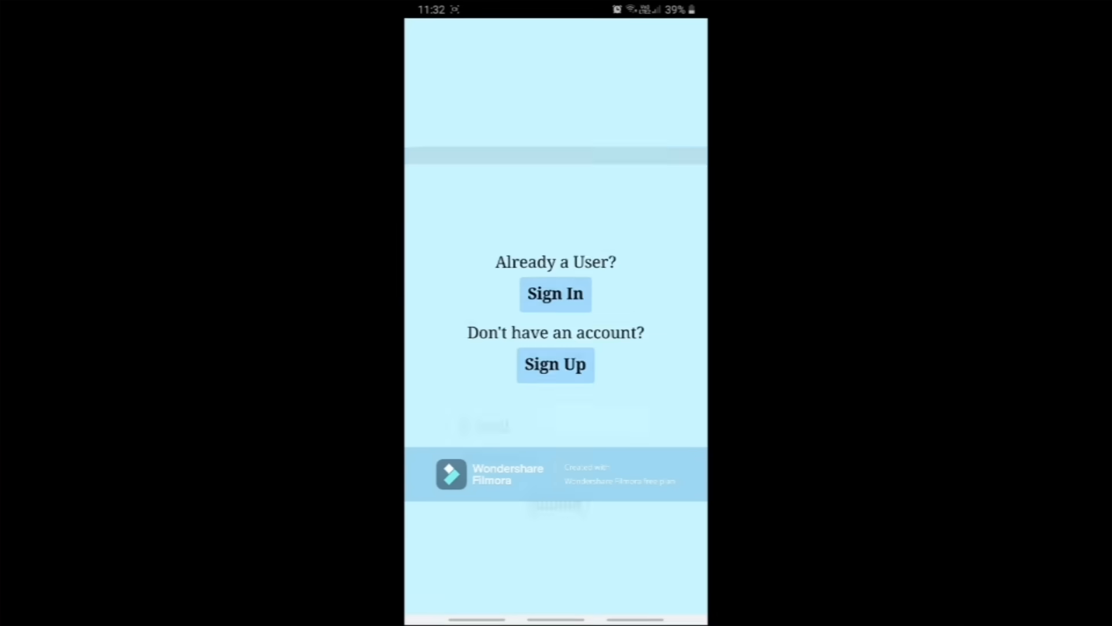
left_click(555, 294)
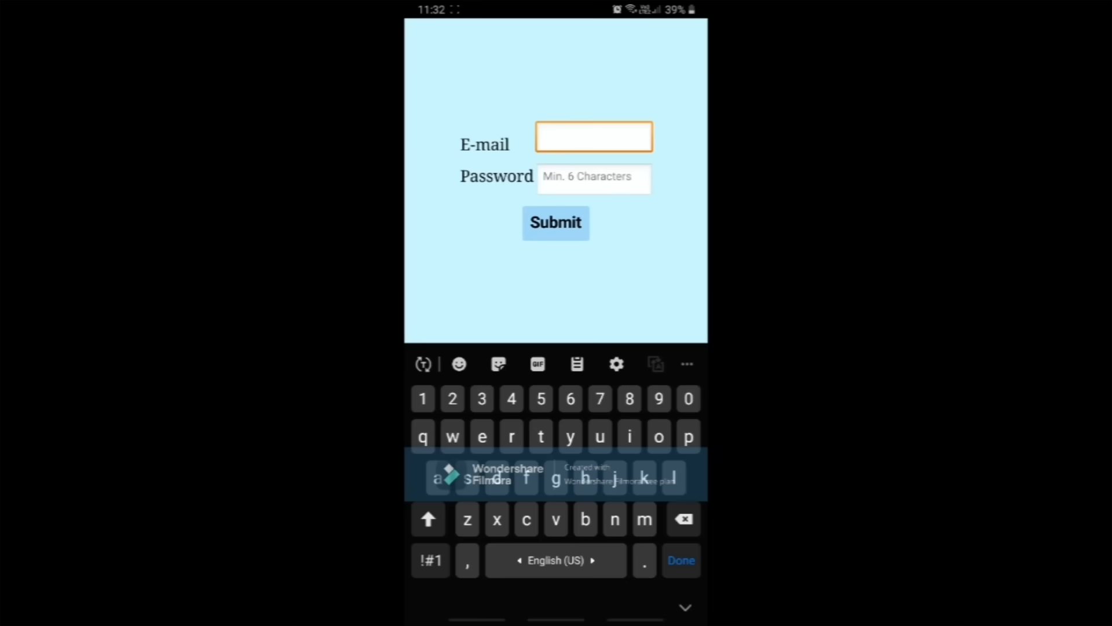
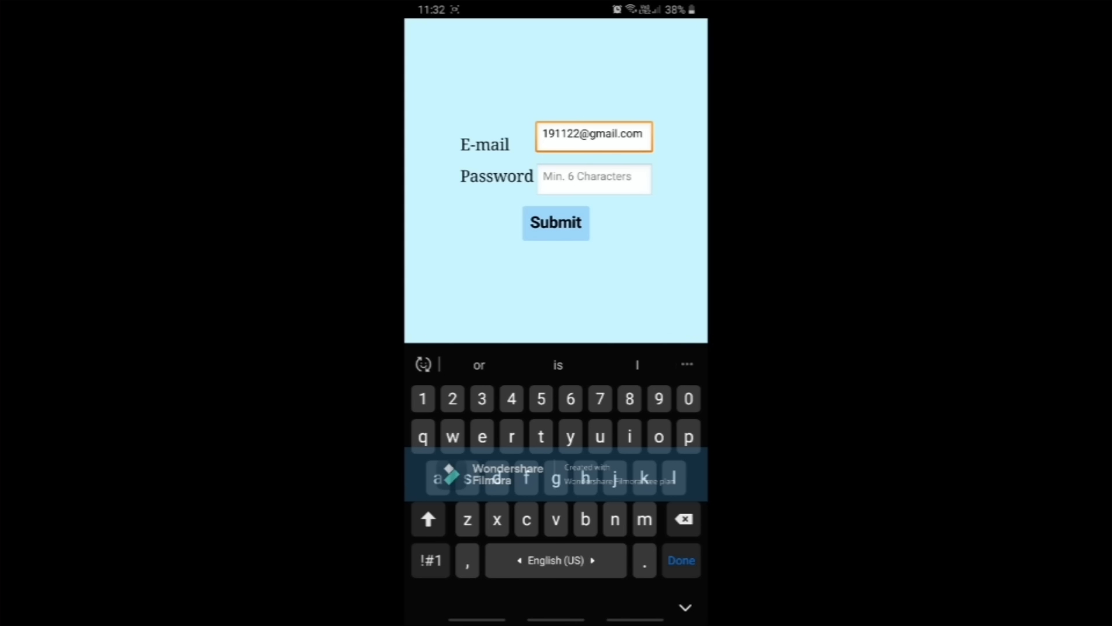
left_click(594, 178)
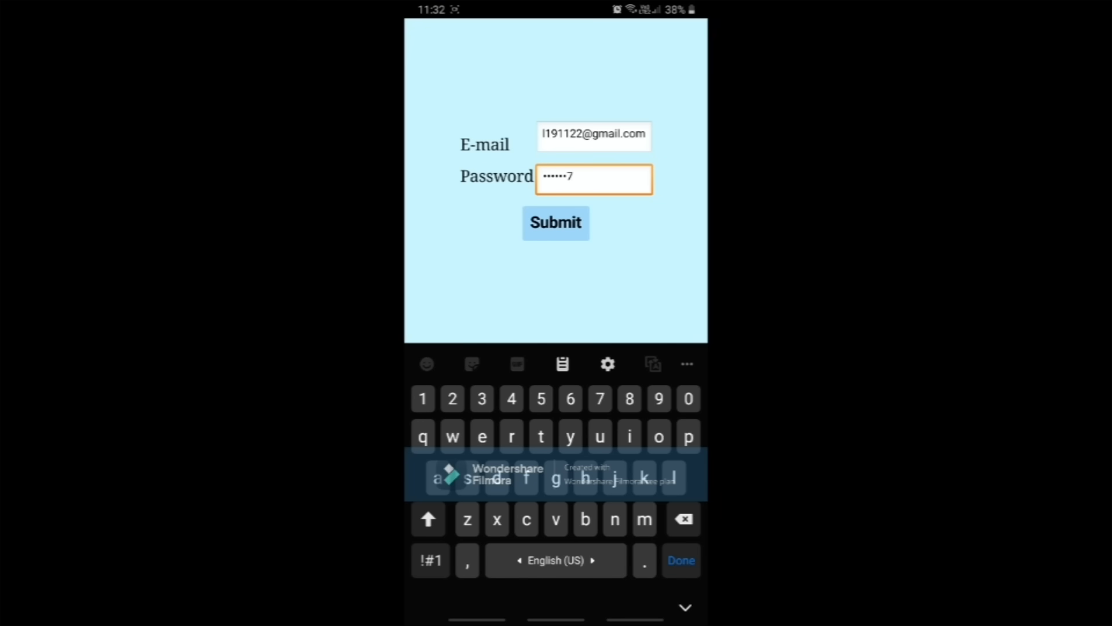
left_click(555, 223)
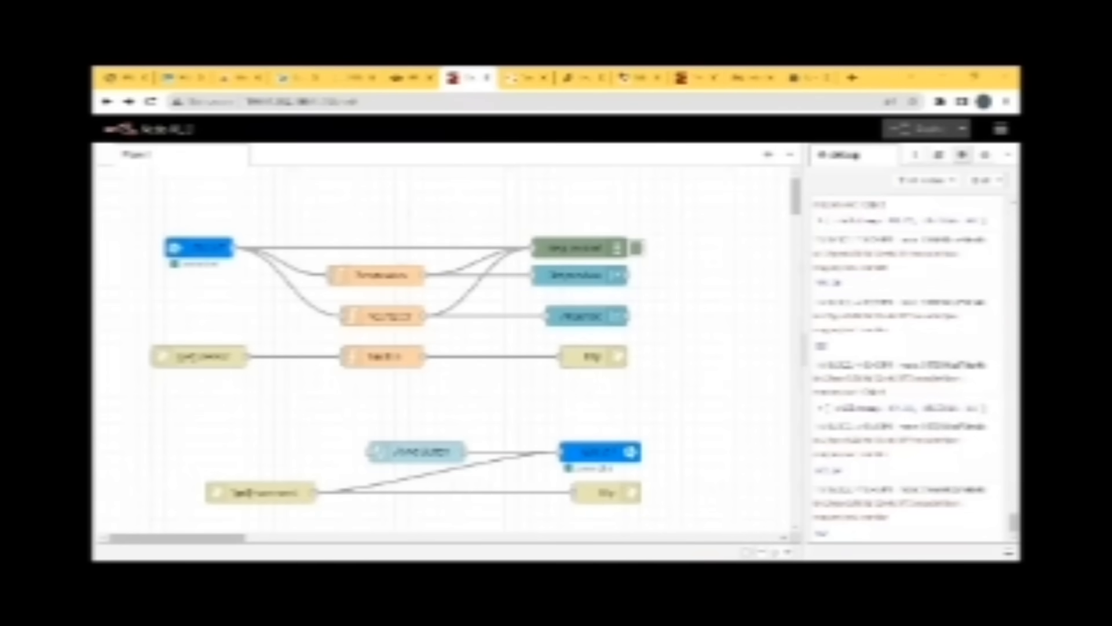
mouse_move(467, 412)
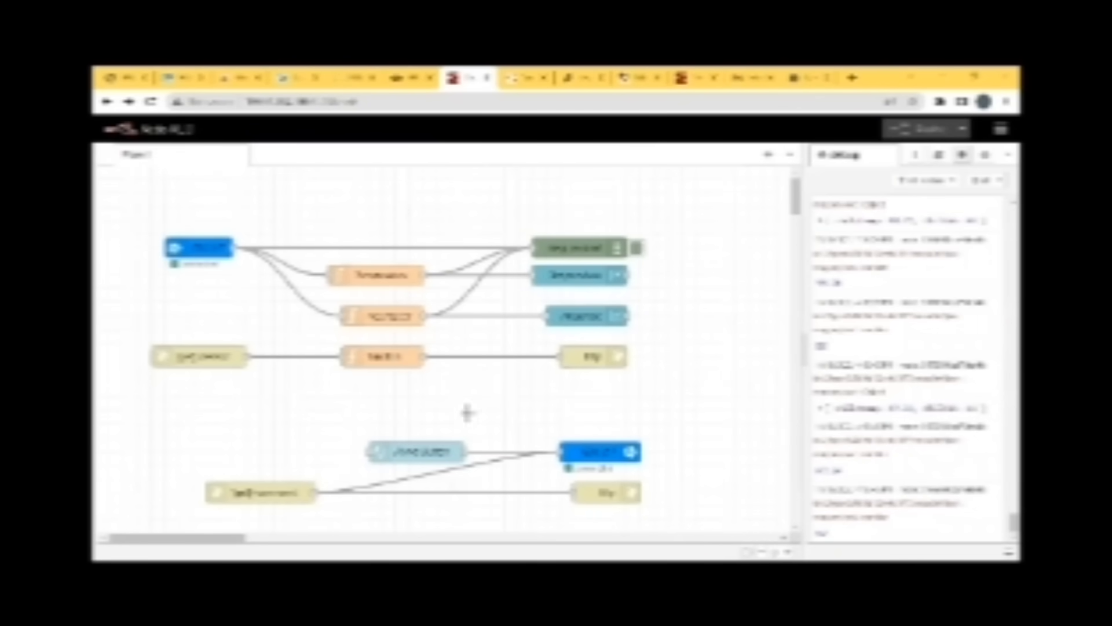
mouse_move(156, 285)
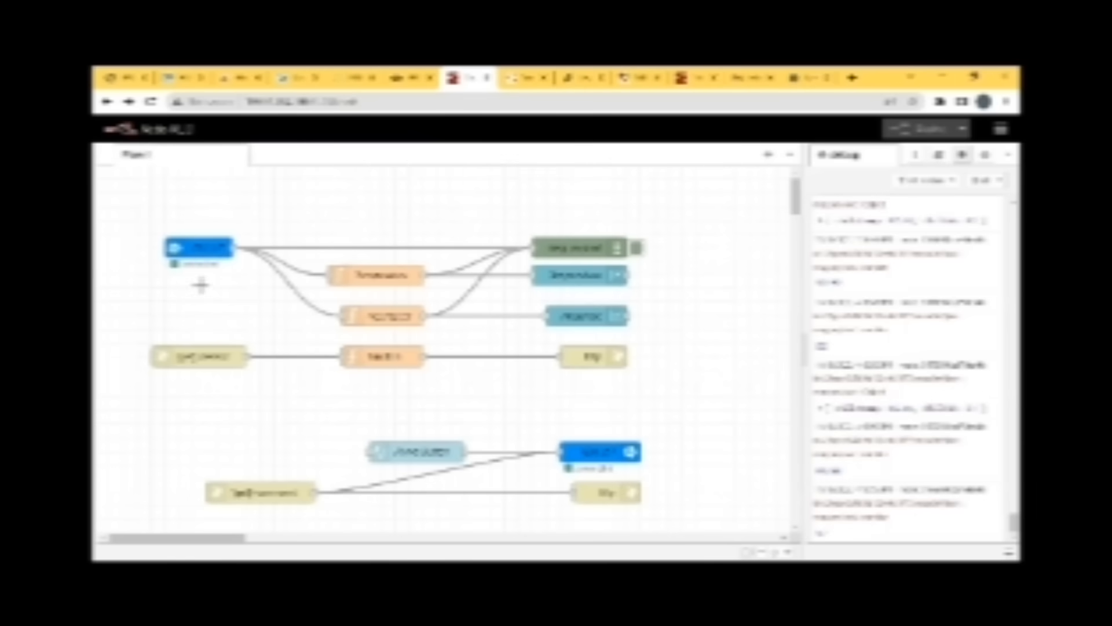
mouse_move(195, 279)
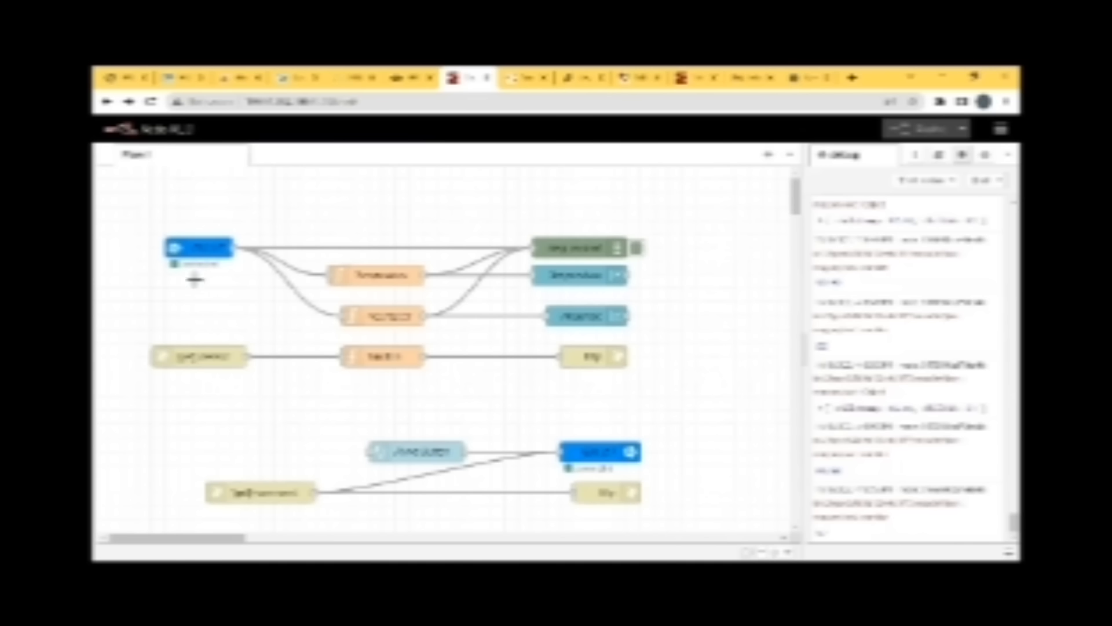